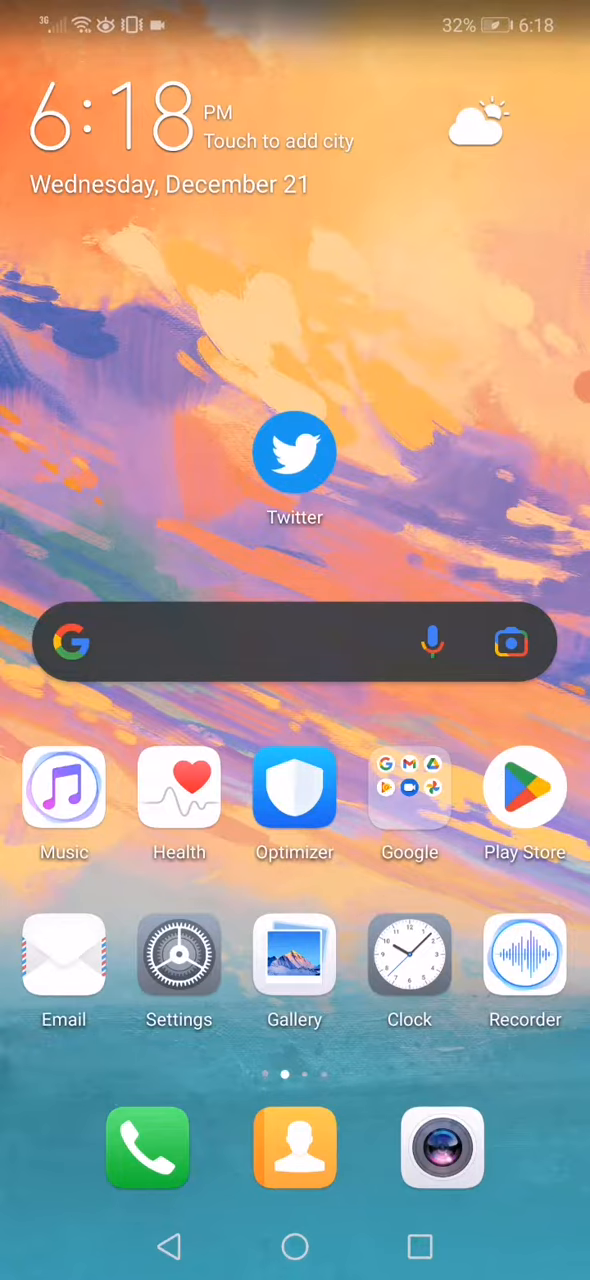
# From Settings, search the apps list for 'tw' and reach Twitter's storage details
pyautogui.click(179, 955)
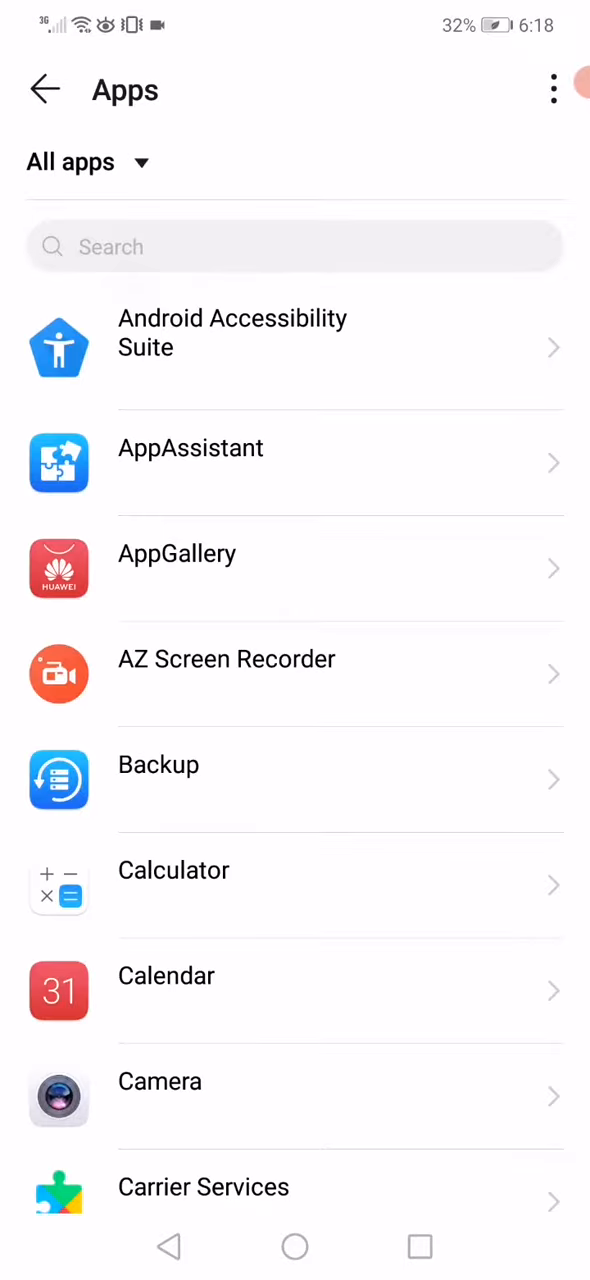
pyautogui.write('r')
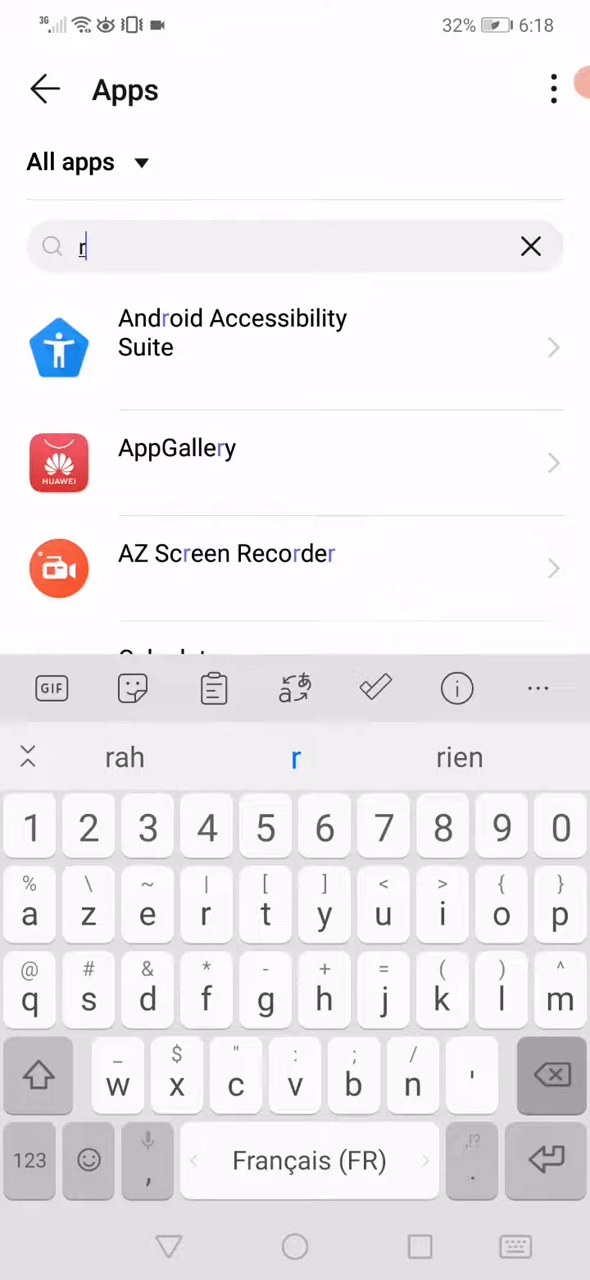
pyautogui.write('tw')
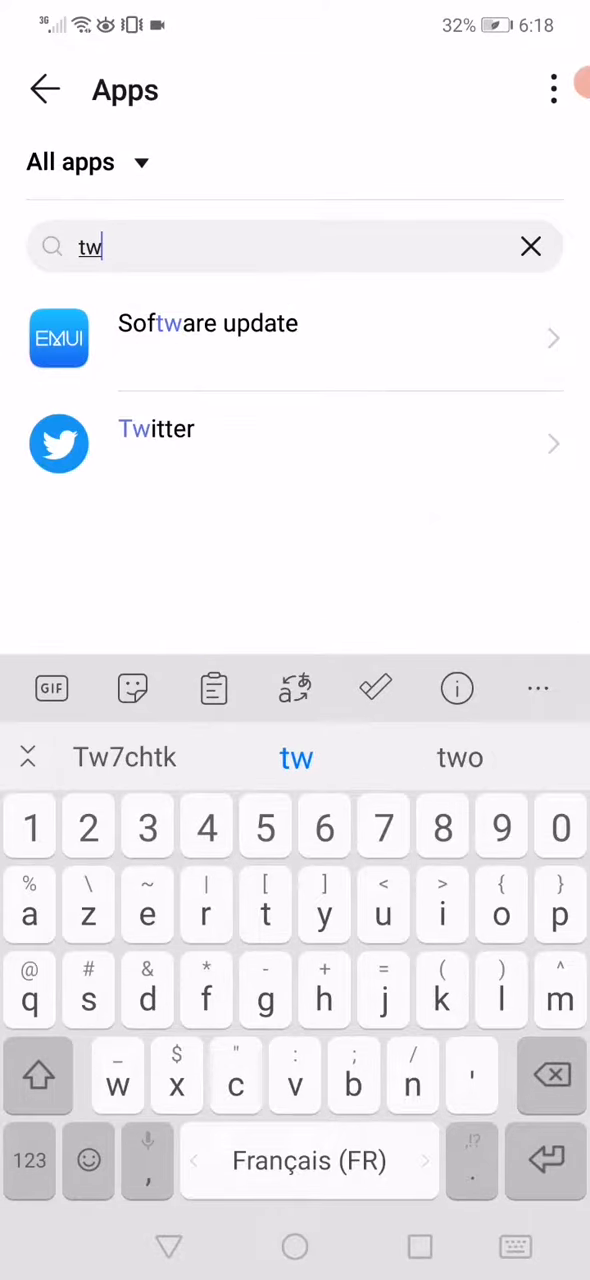
pyautogui.click(156, 444)
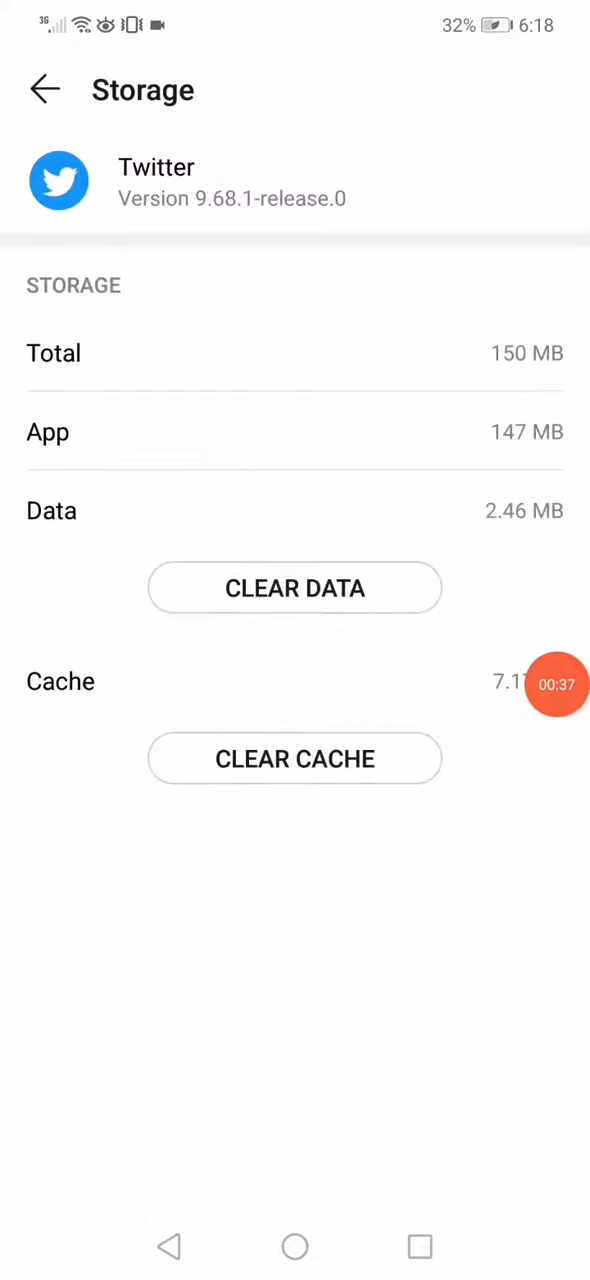
# Clear Twitter's data, confirm DELETE, then show Twitter's Play Store listing with Update offered
pyautogui.click(295, 588)
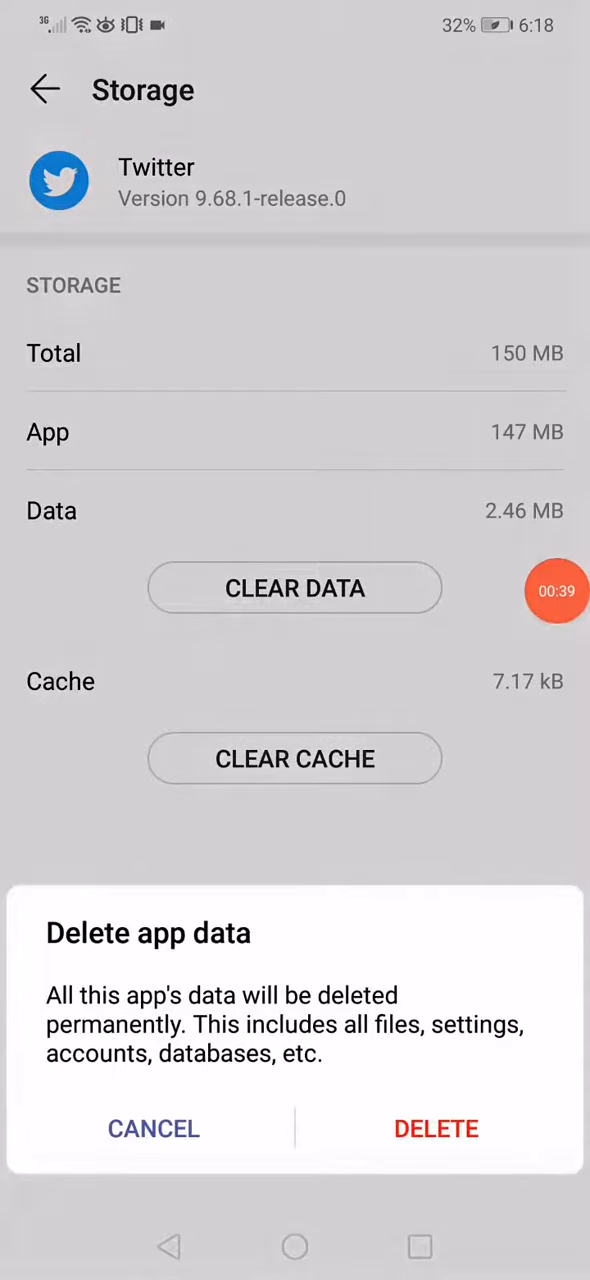
pyautogui.click(436, 1128)
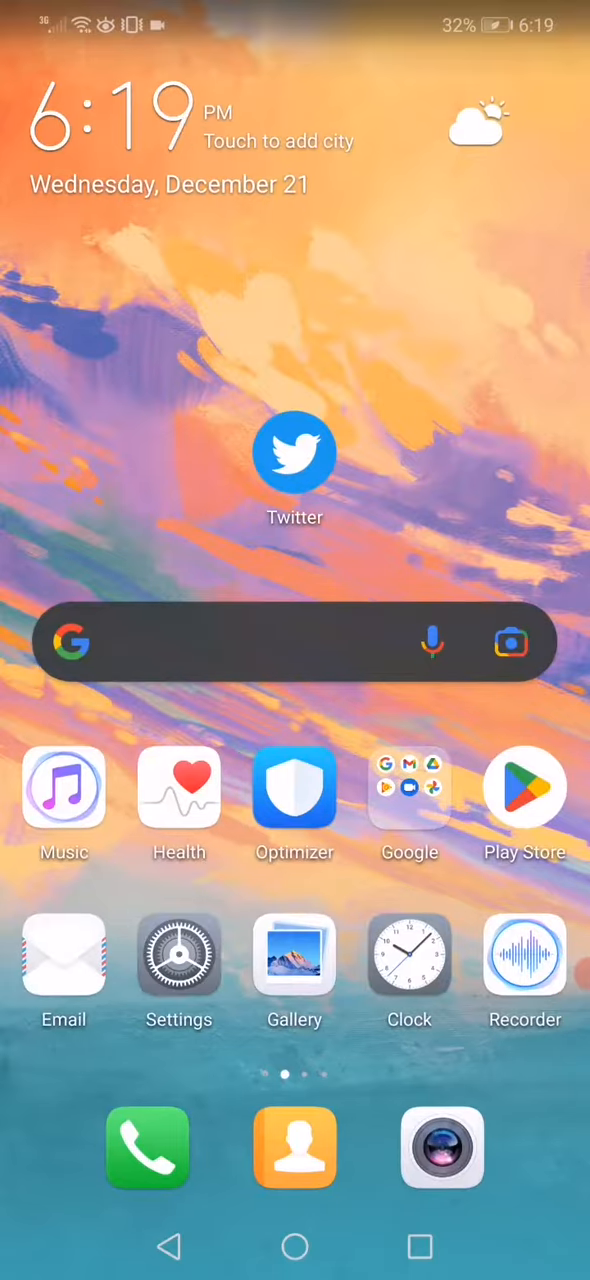
pyautogui.click(294, 452)
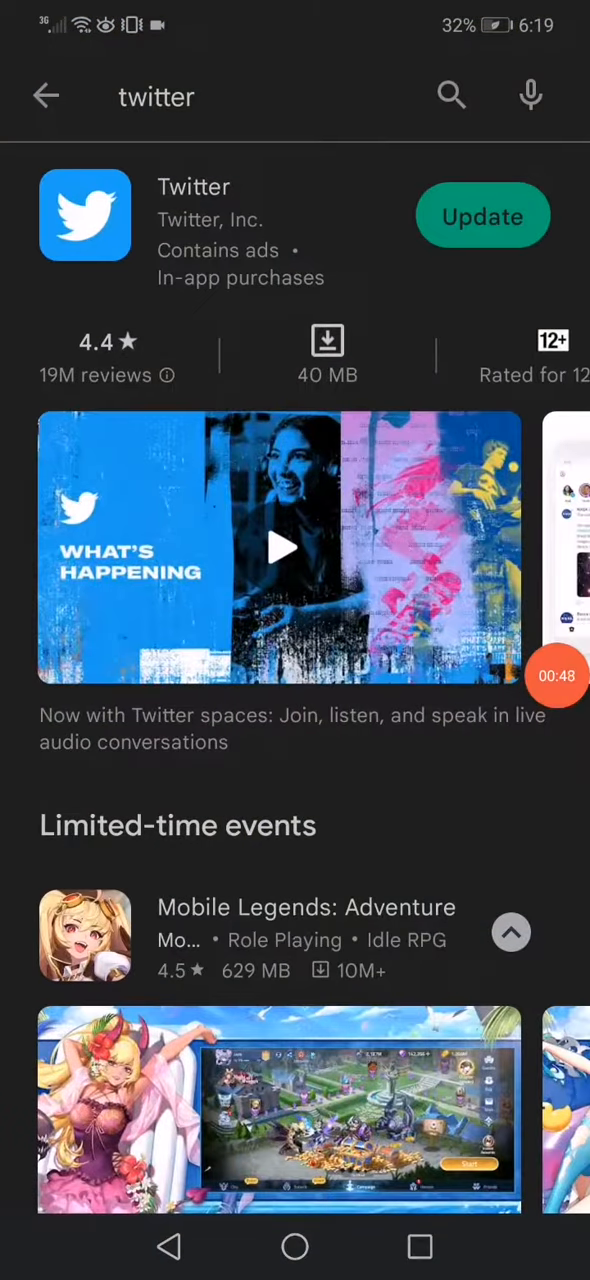